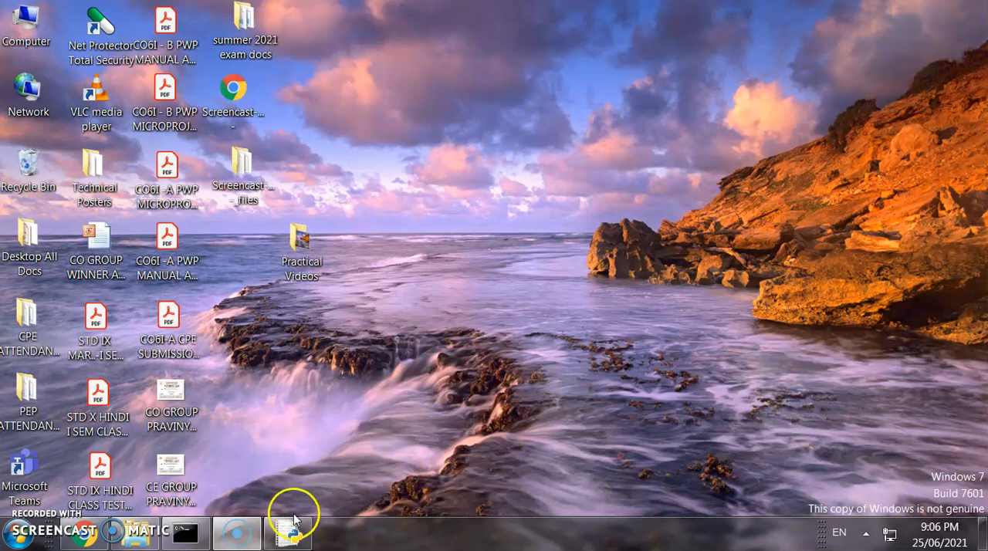
Bring the exp11.py IDLE editor window to the front from the taskbar
left_click(290, 533)
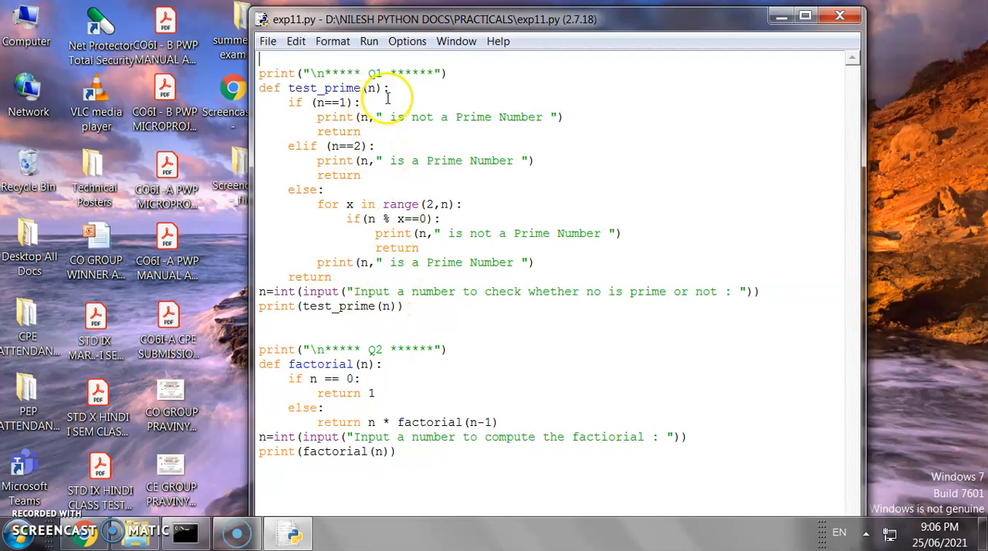
mouse_move(311, 117)
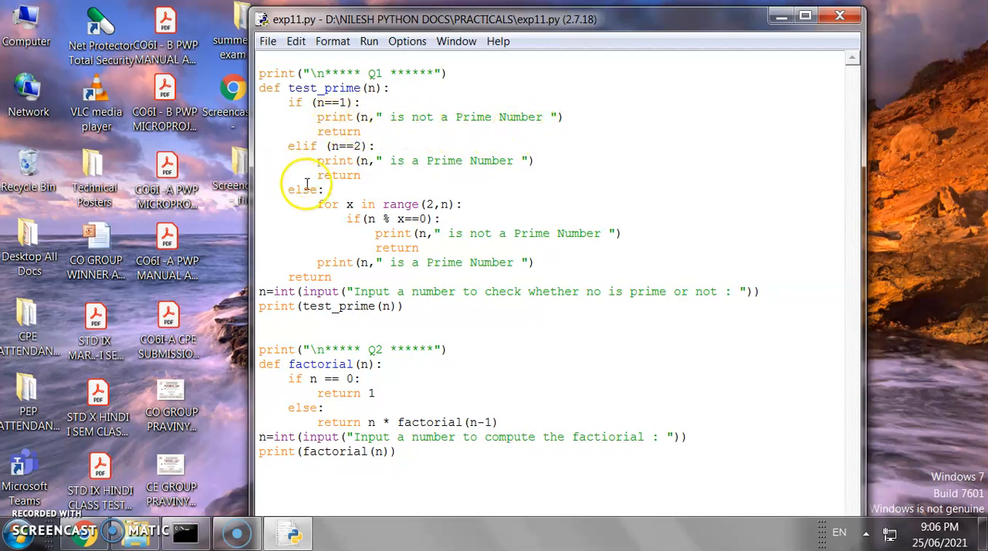
mouse_move(469, 161)
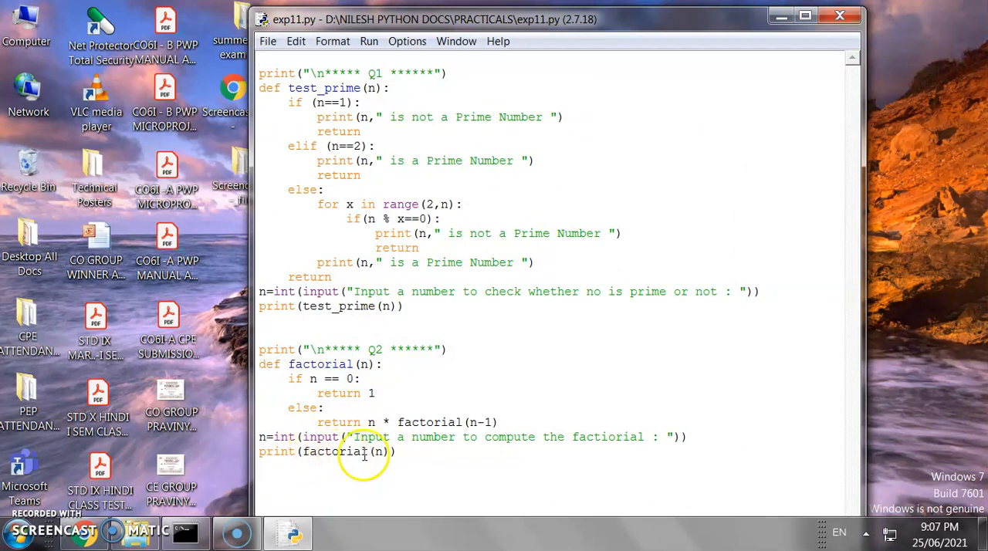
mouse_move(302, 378)
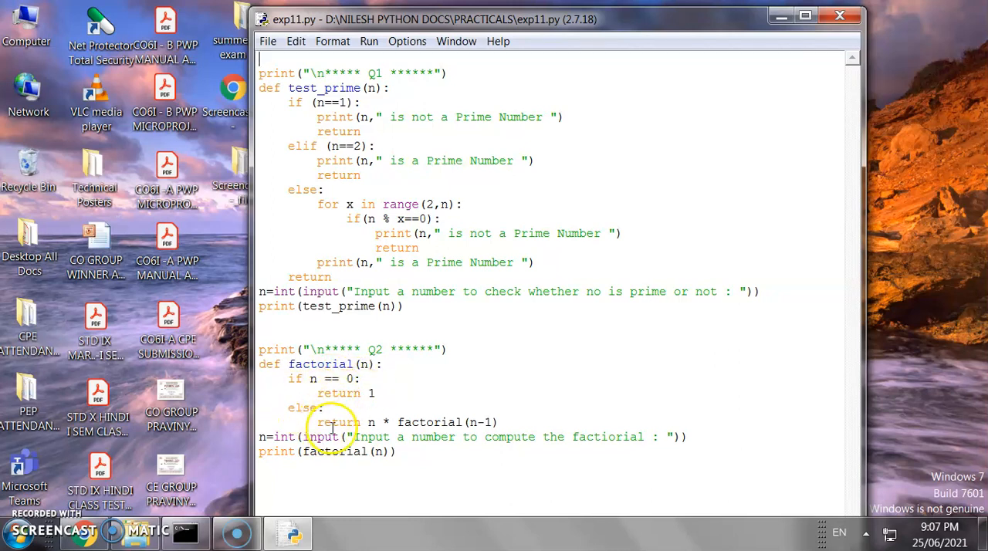
mouse_move(419, 423)
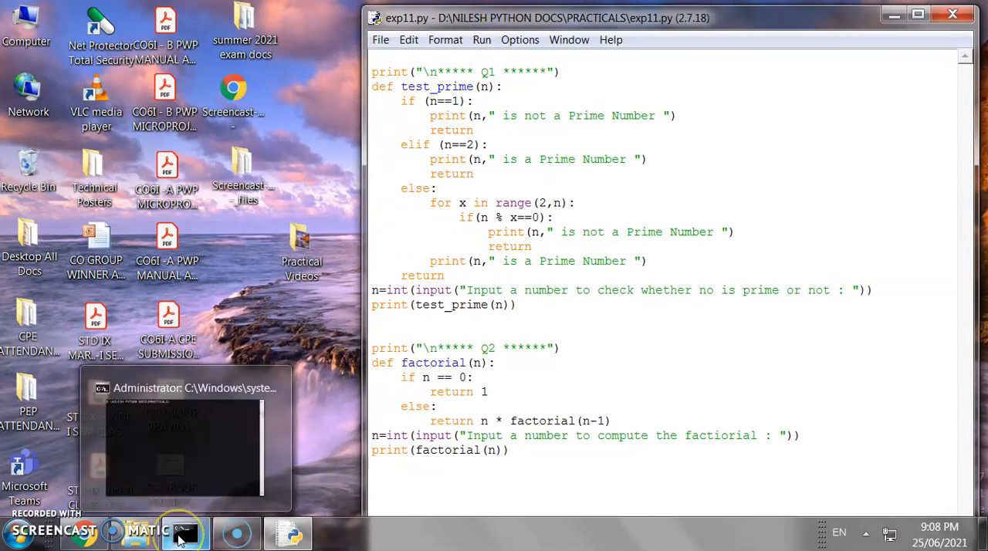
Switch to Command Prompt and enter the command 'python exp11.py' at the PRACTICALS prompt
left_click(182, 532)
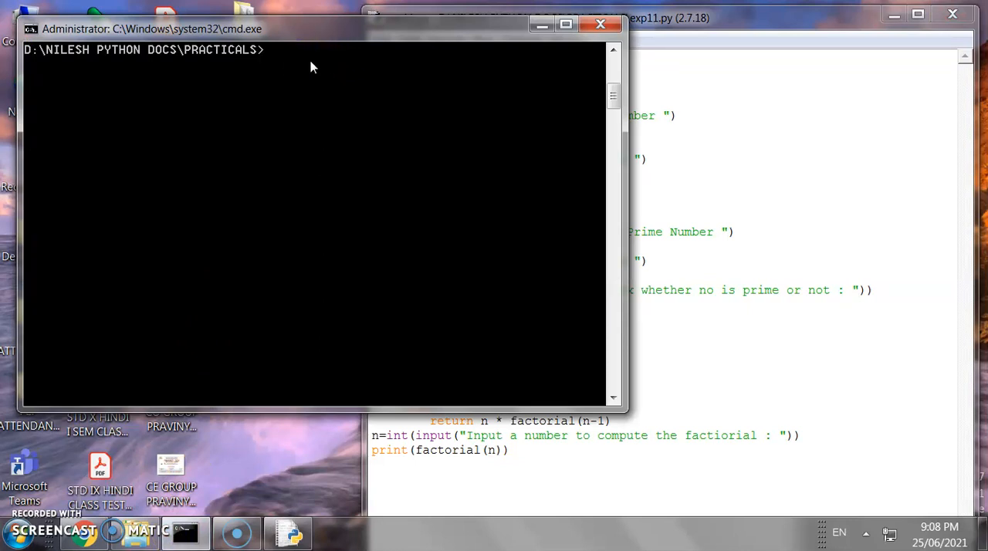
type("pyt")
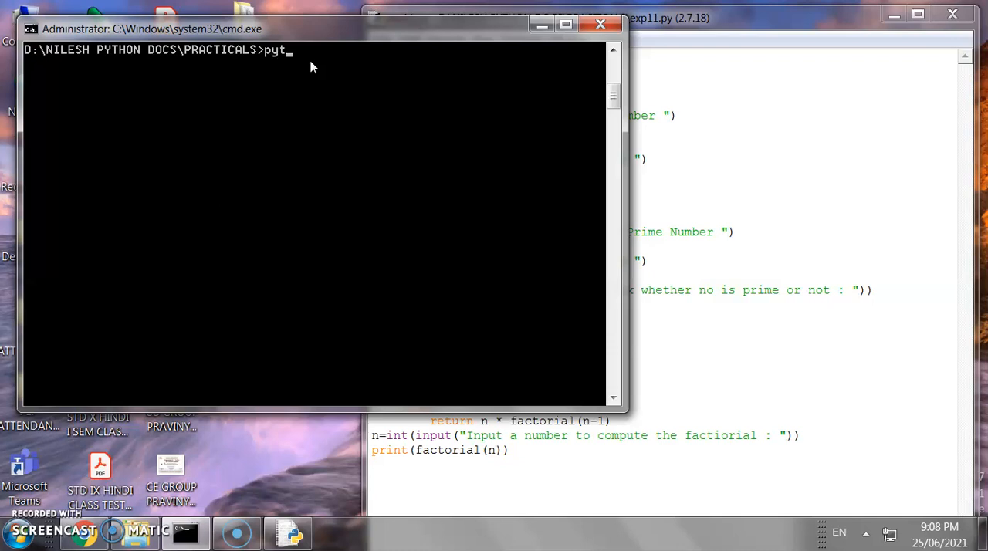
type("hon")
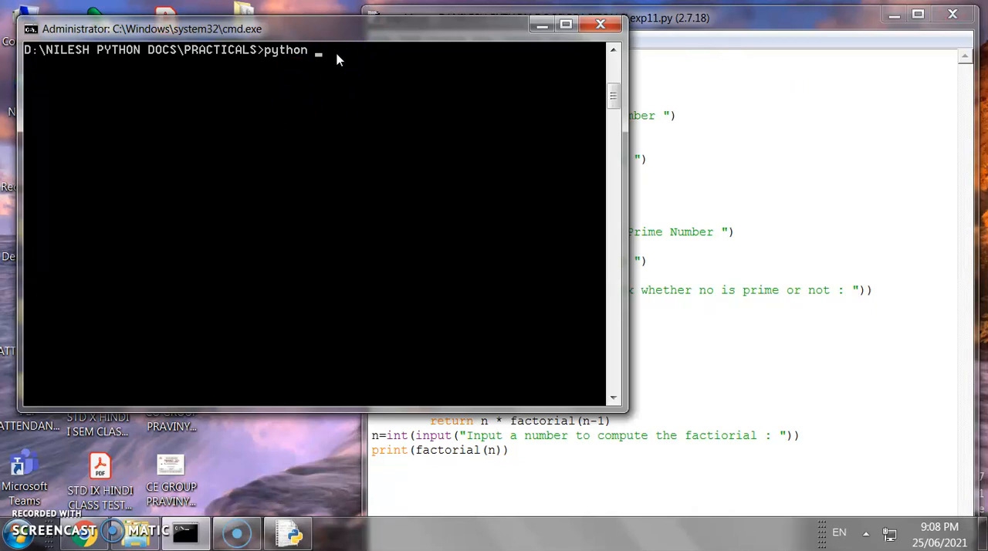
type("exp")
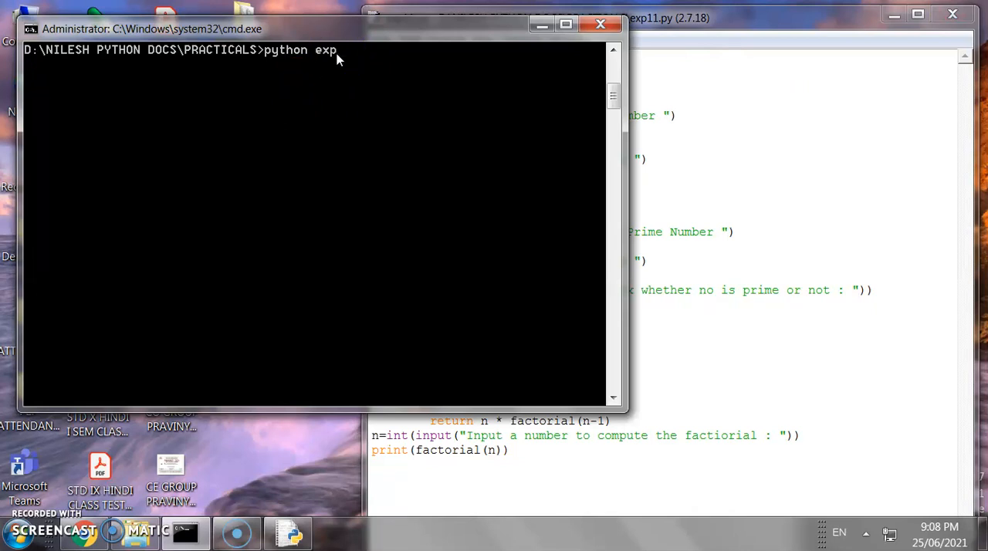
type("11")
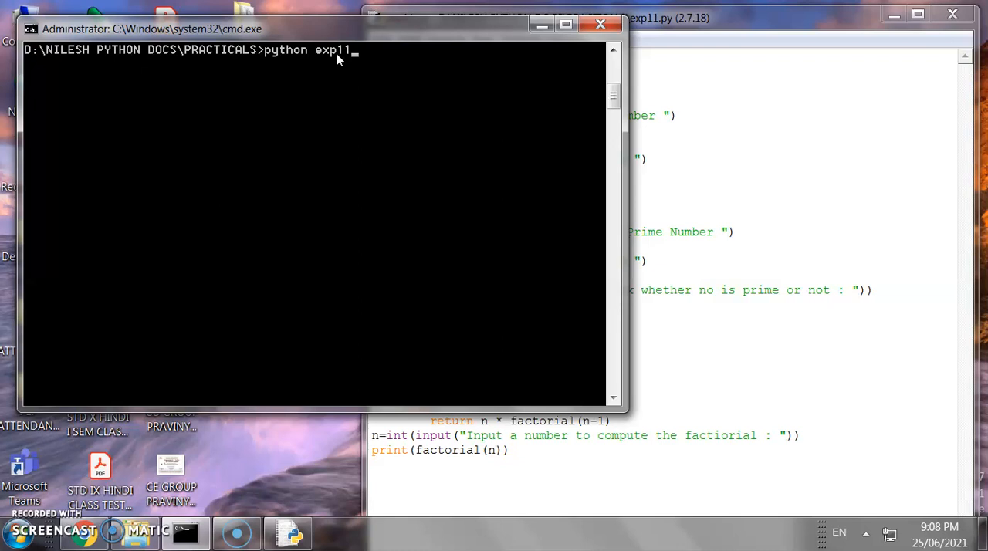
type(".py")
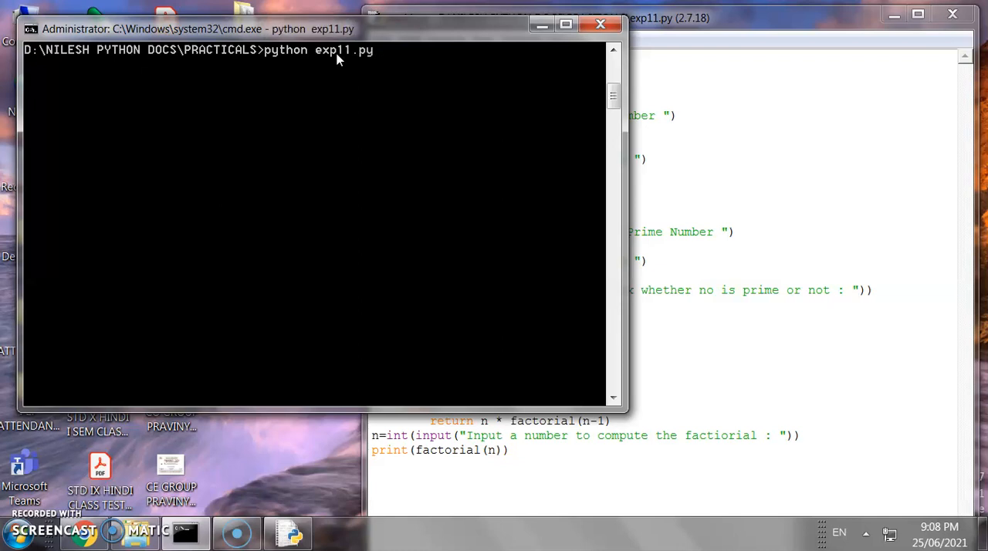
Run the script and answer 7 at the prime prompt, printing '7 is a Prime Number'
key("enter")
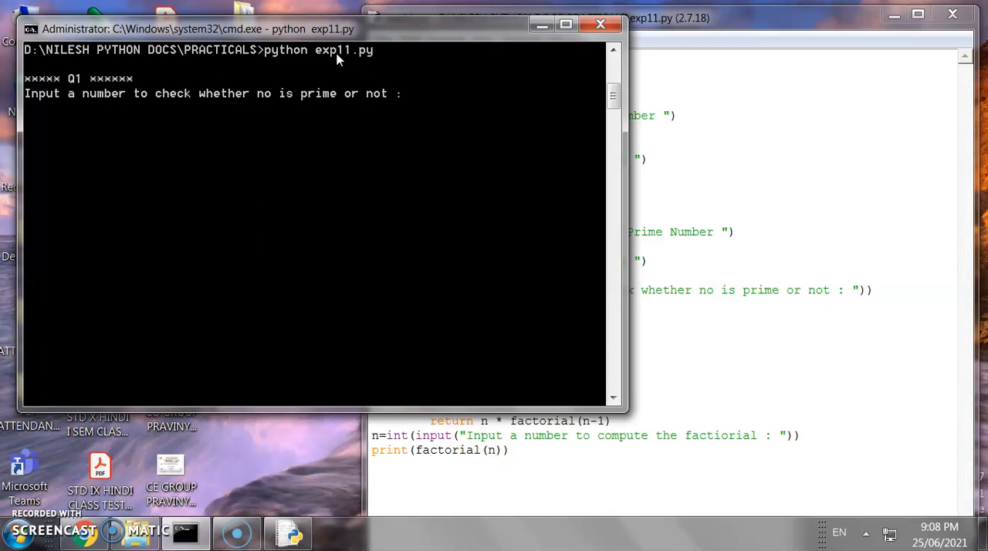
type("7")
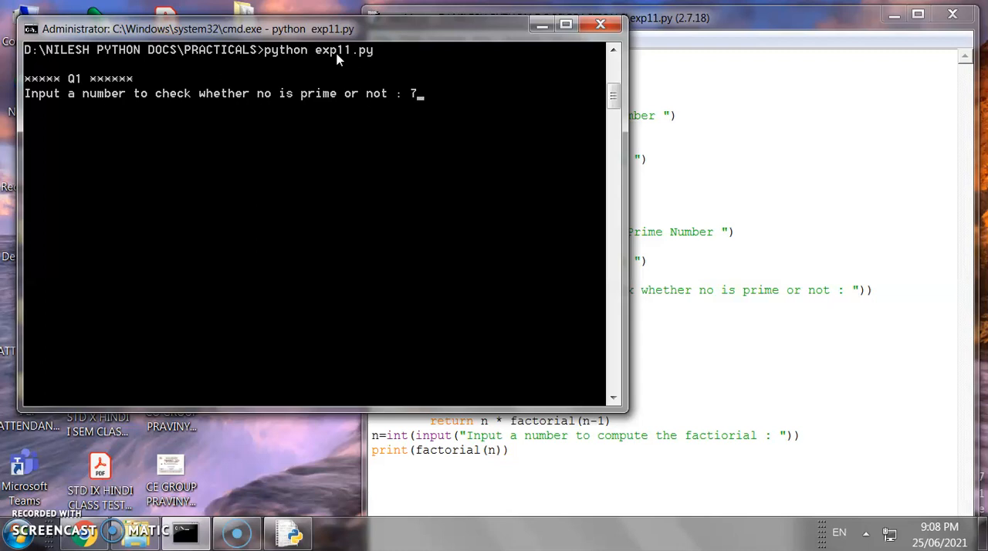
key("enter")
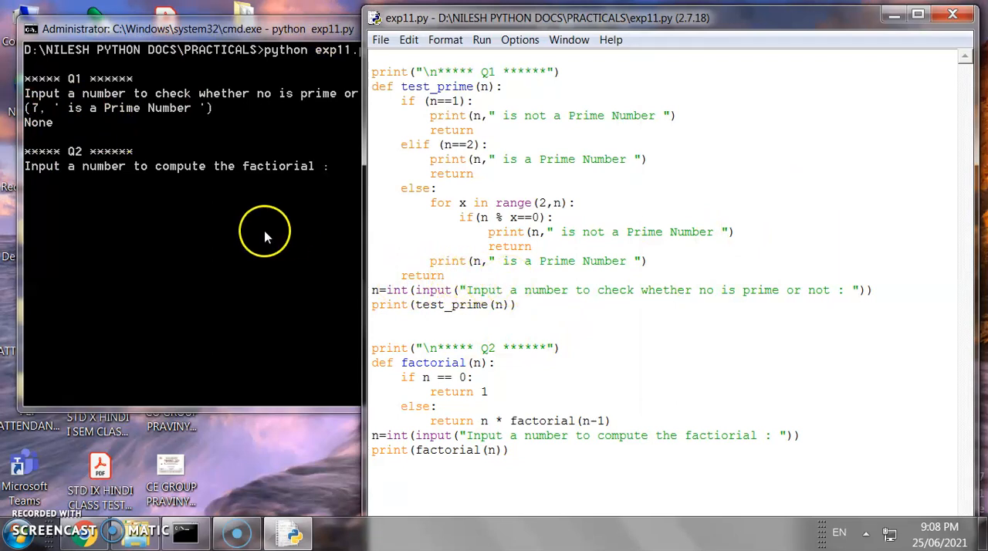
mouse_move(126, 204)
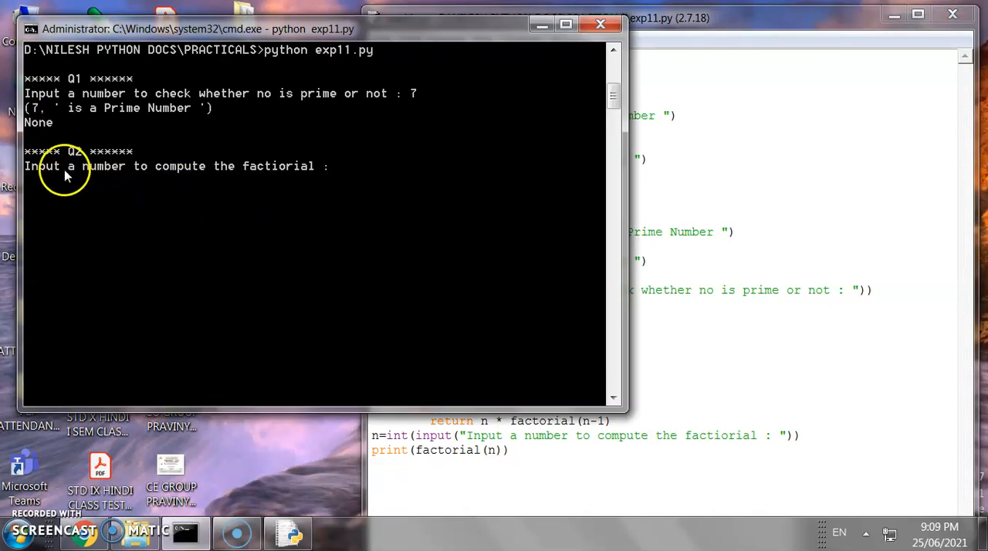
mouse_move(334, 210)
type("5")
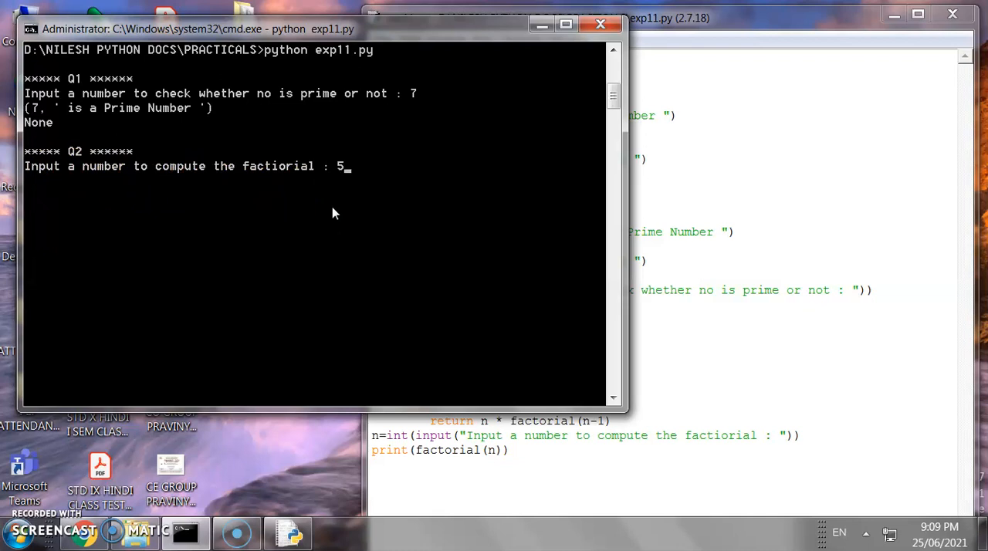
Submit 5 at the factorial prompt, printing 120 and ending the script
key("enter")
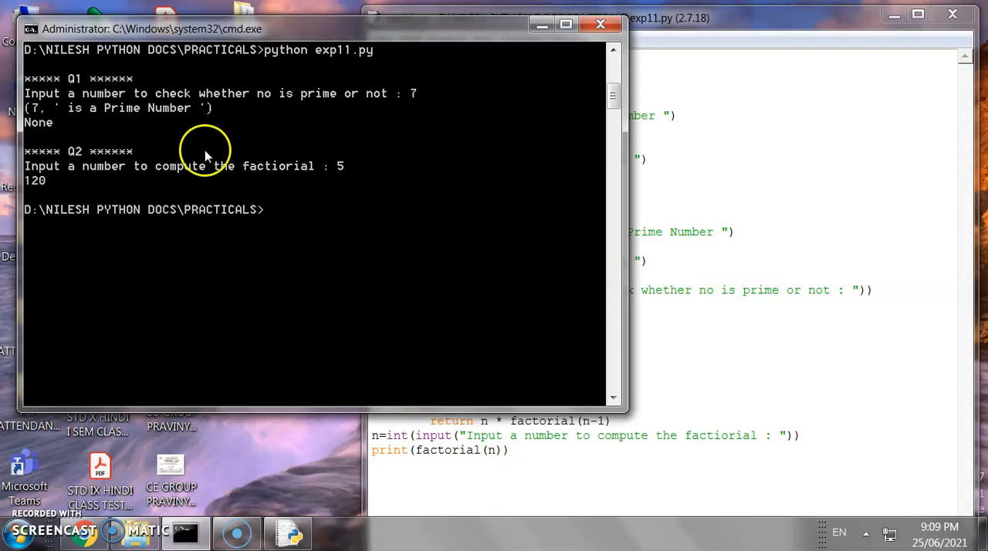
mouse_move(16, 185)
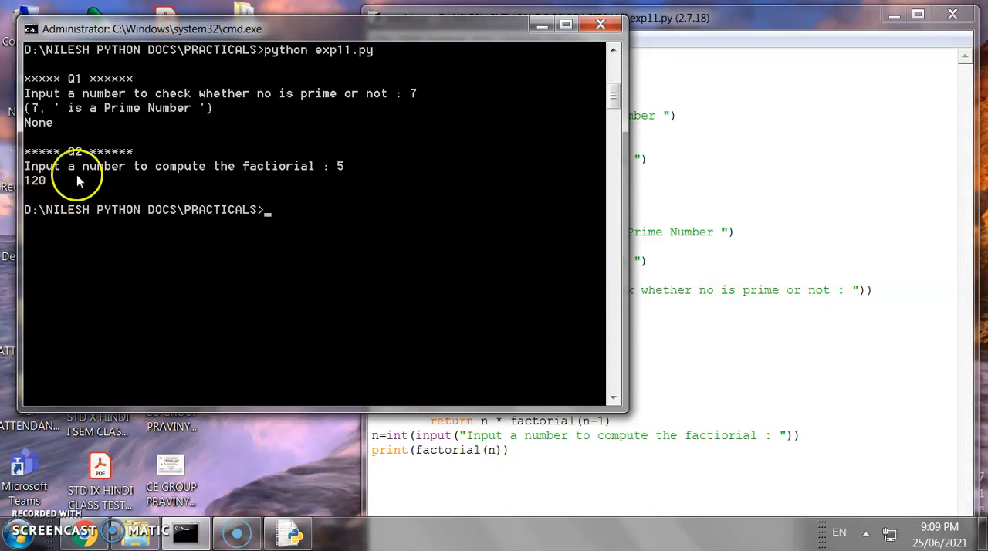
mouse_move(31, 179)
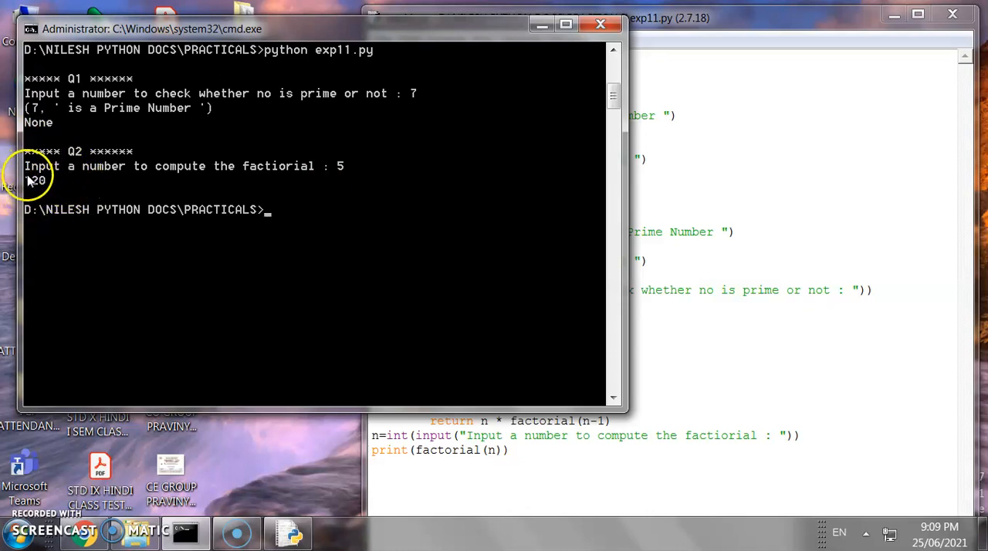